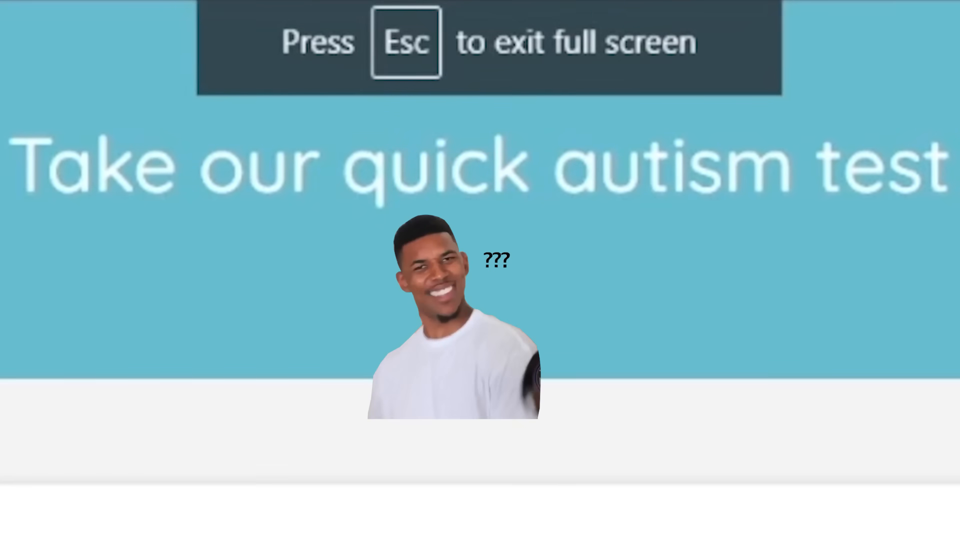
Exit full screen to view the adult autism test results page
key("Escape")
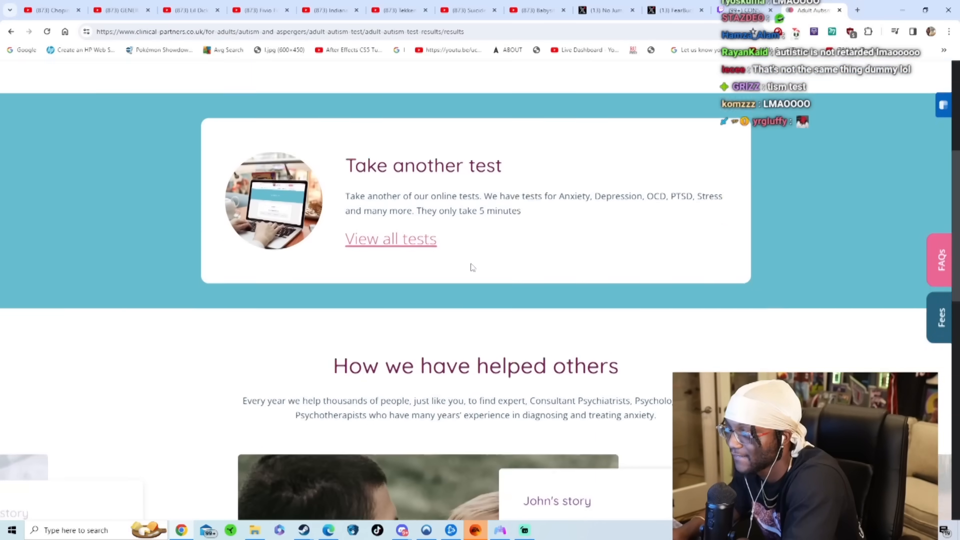
Scroll up the restarted test page to answer Question 1
scroll("up", 3)
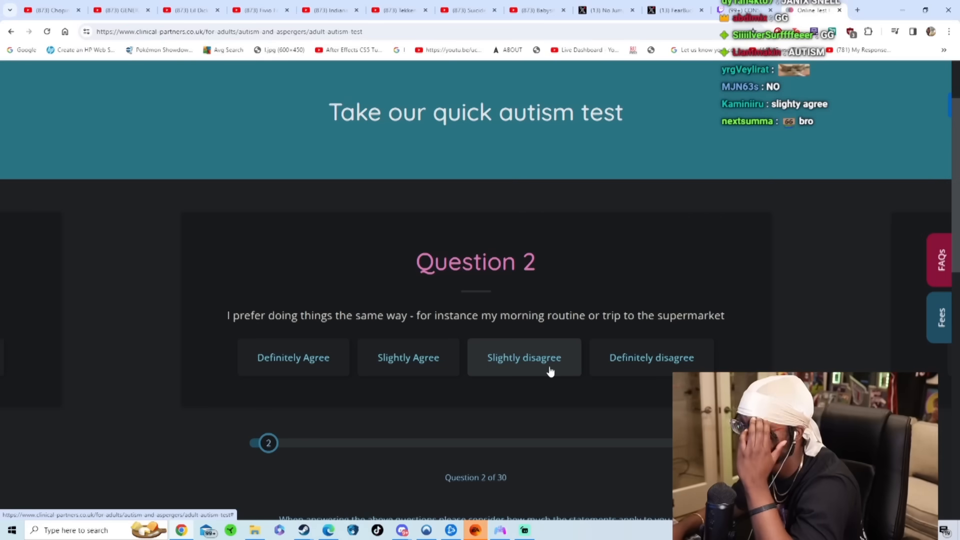
Answer questions 2–4: slightly disagree on routine, slightly agree on absorption, then noise sensitivity
left_click(524, 358)
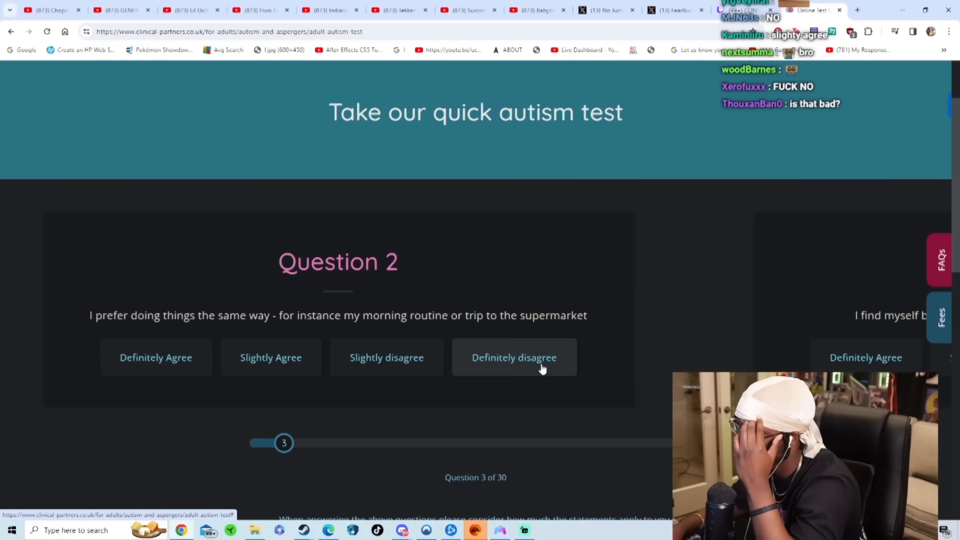
left_click(514, 358)
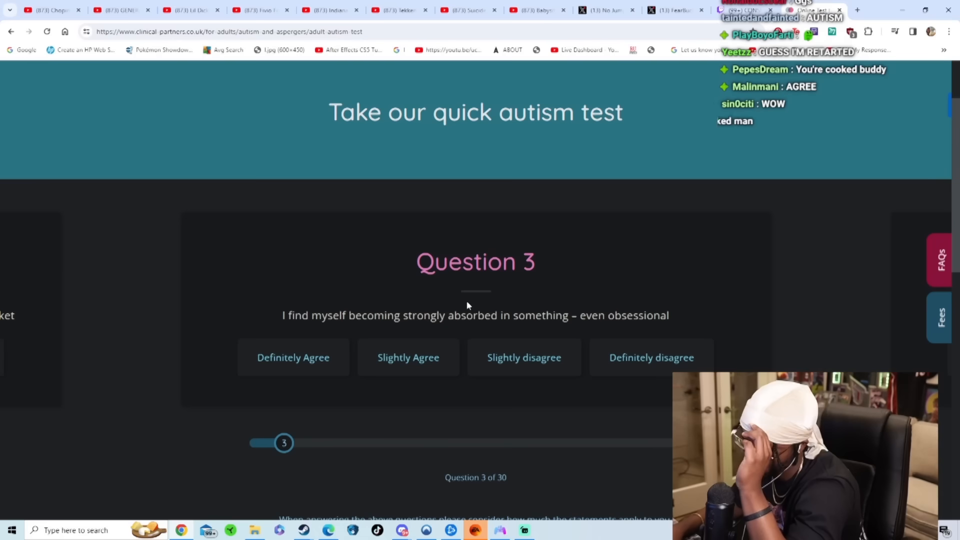
mouse_move(466, 302)
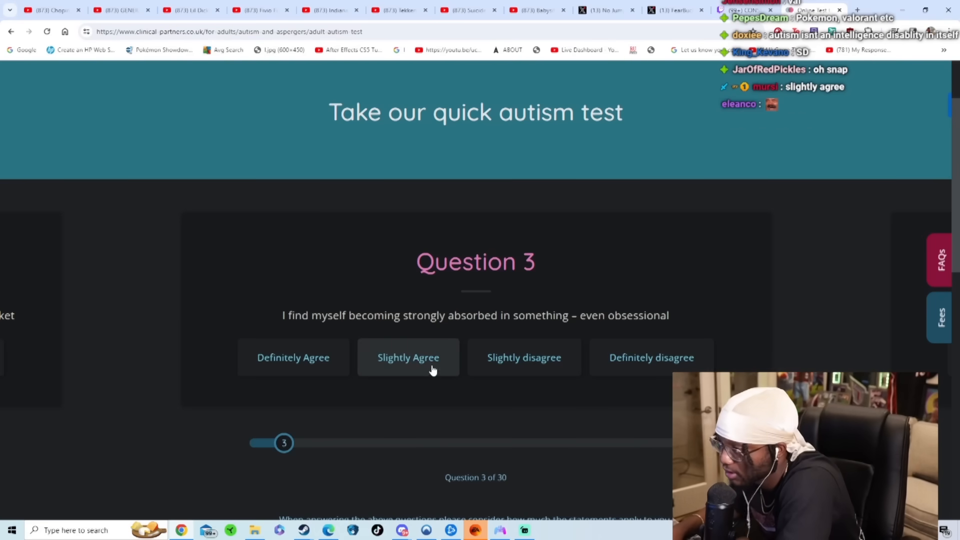
left_click(408, 357)
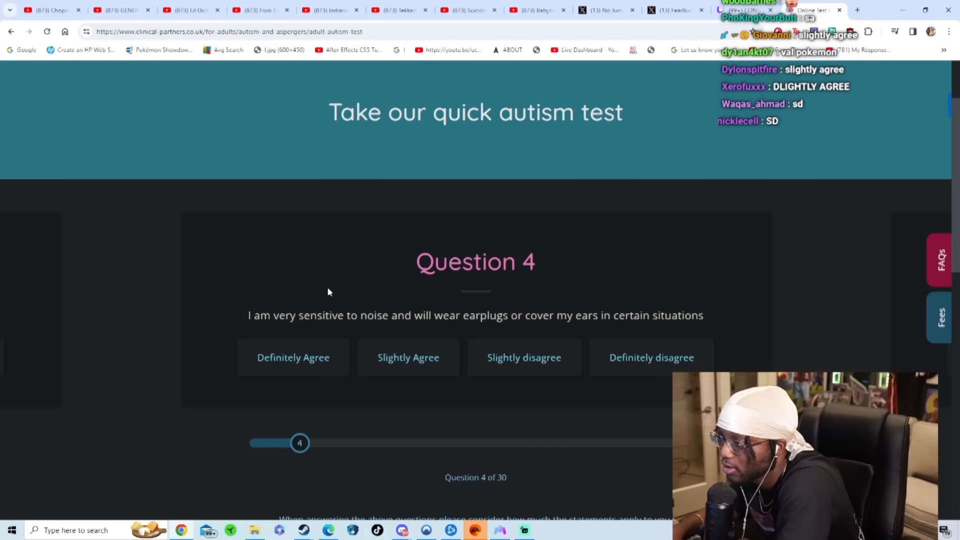
left_click(652, 357)
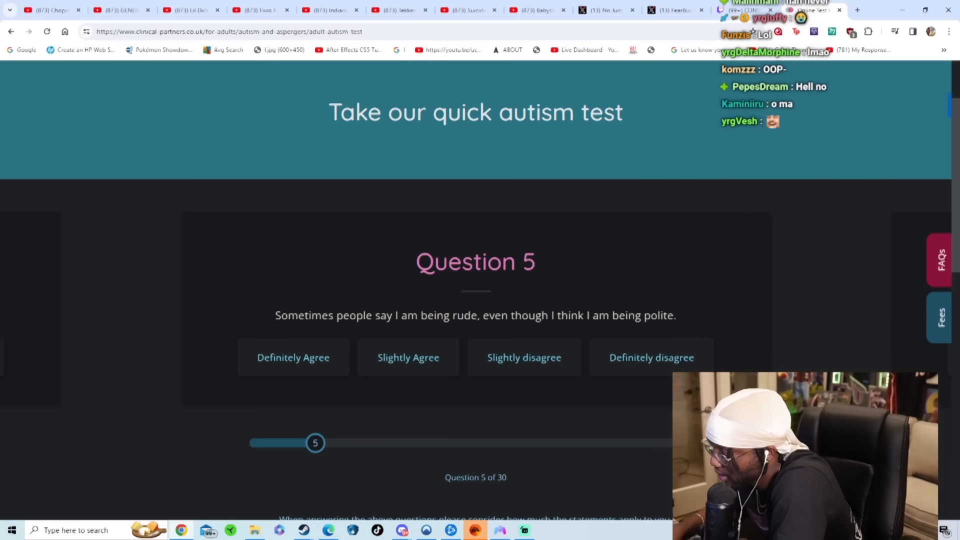
mouse_move(768, 349)
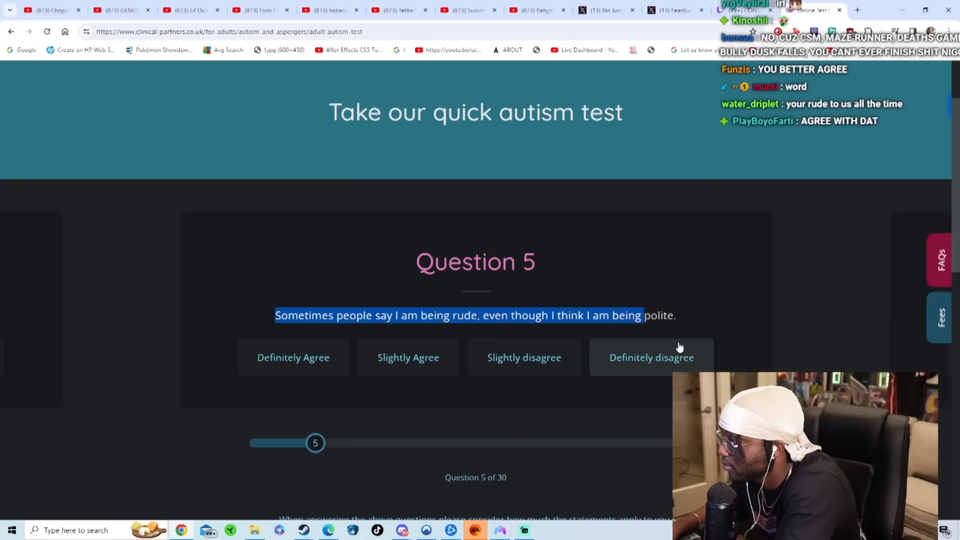
Answer questions 5–8: Definitely disagree, Slightly agree, Definitely disagree, Definitely disagree
left_click(652, 358)
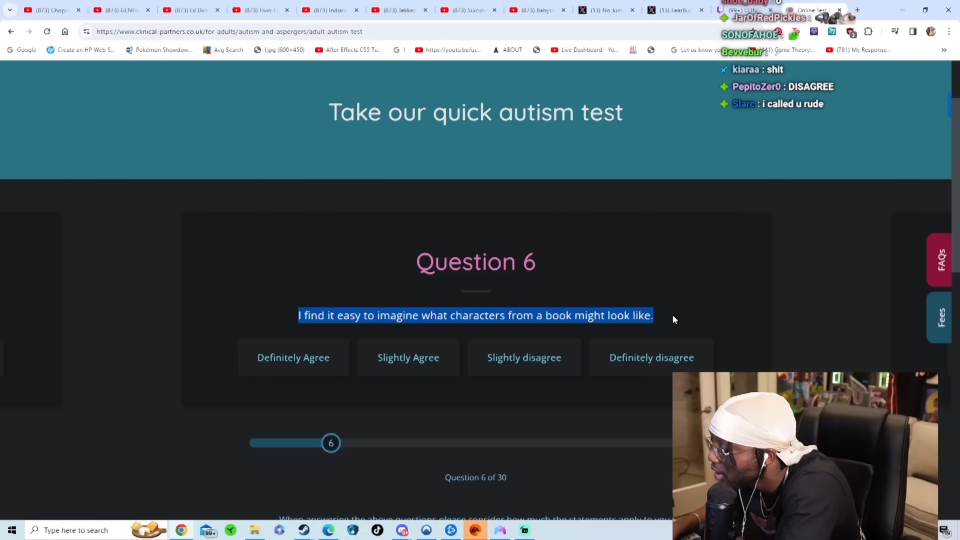
mouse_move(294, 301)
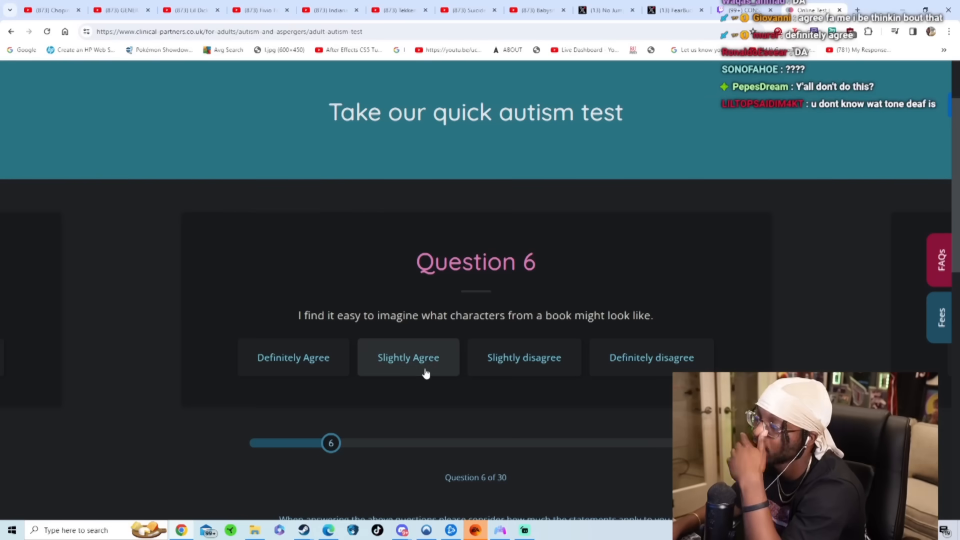
left_click(408, 358)
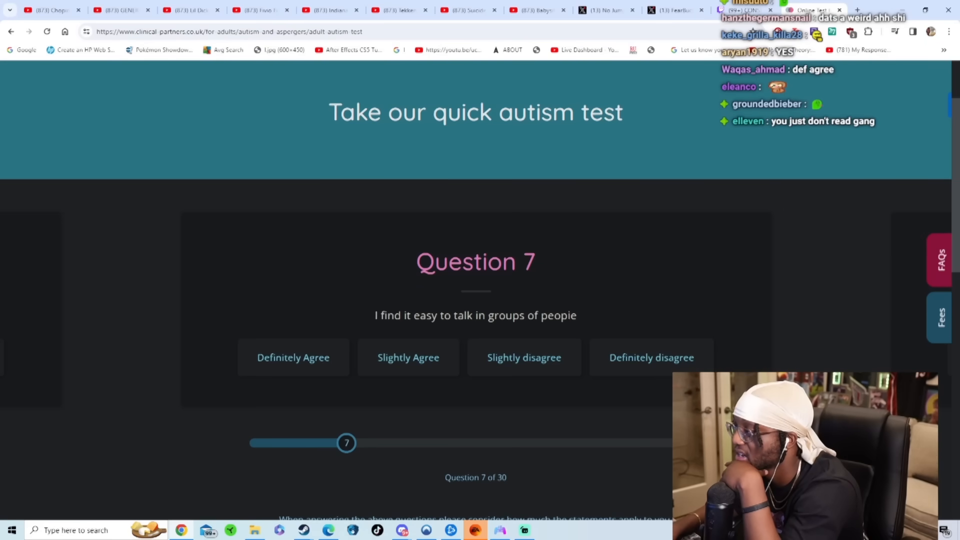
mouse_move(577, 319)
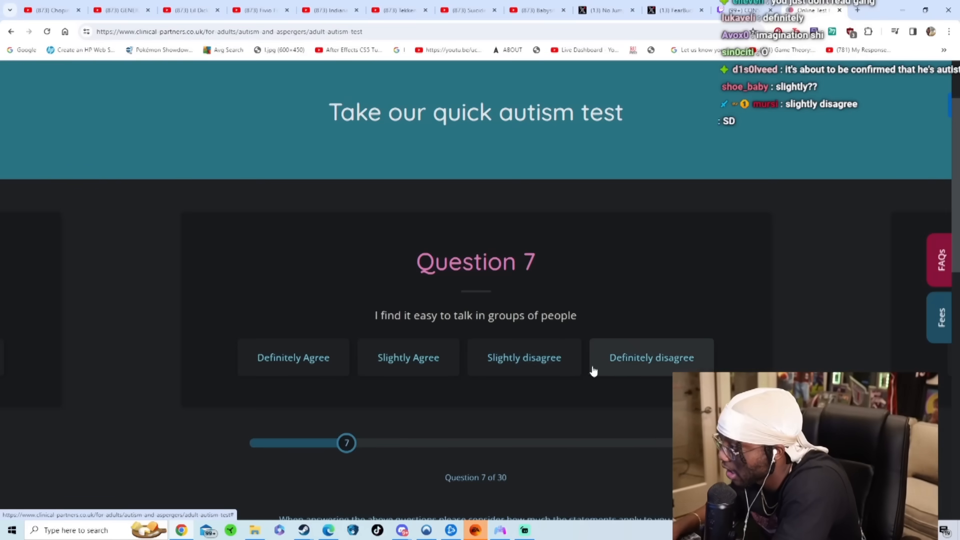
left_click(651, 358)
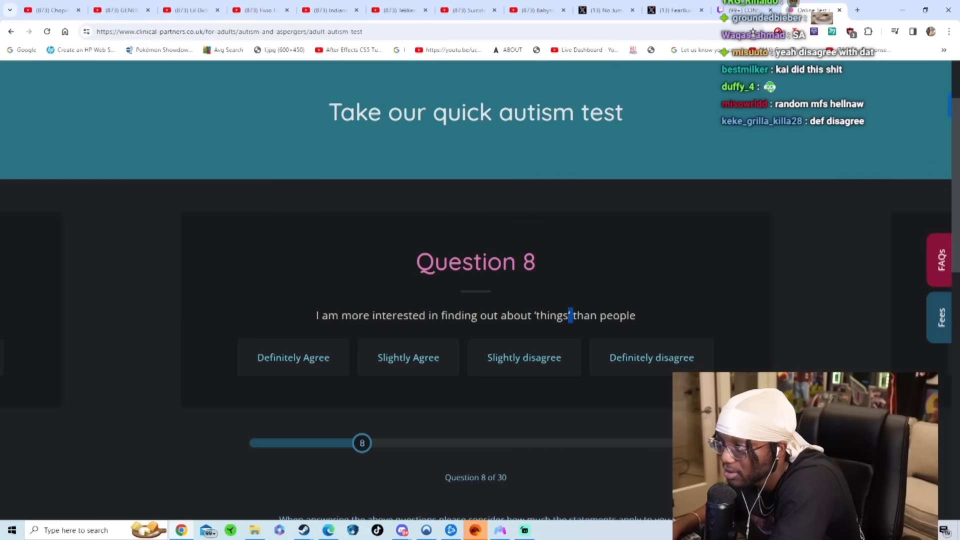
left_click(561, 358)
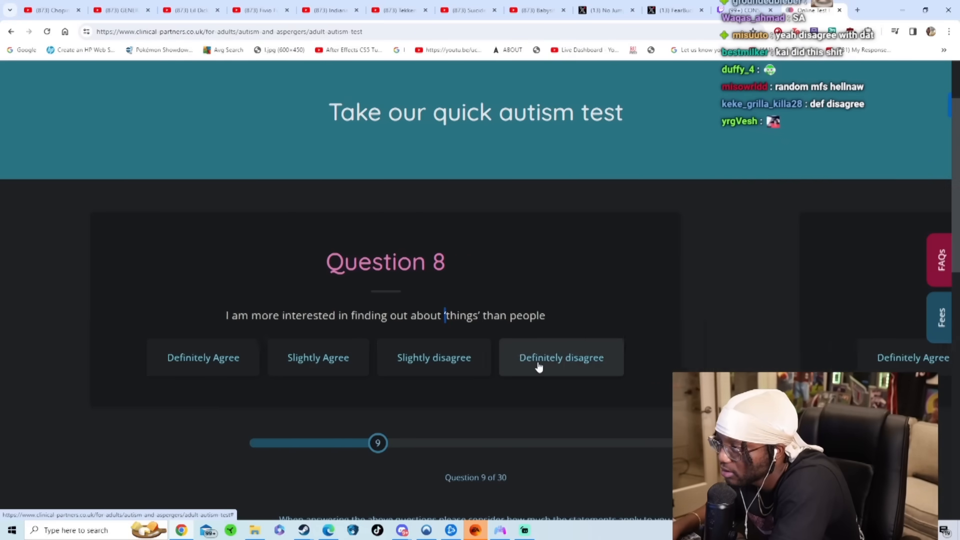
Answer questions 9–12, definitely disagreeing on non-fiction and facial expressions, then read Question 13
left_click(560, 358)
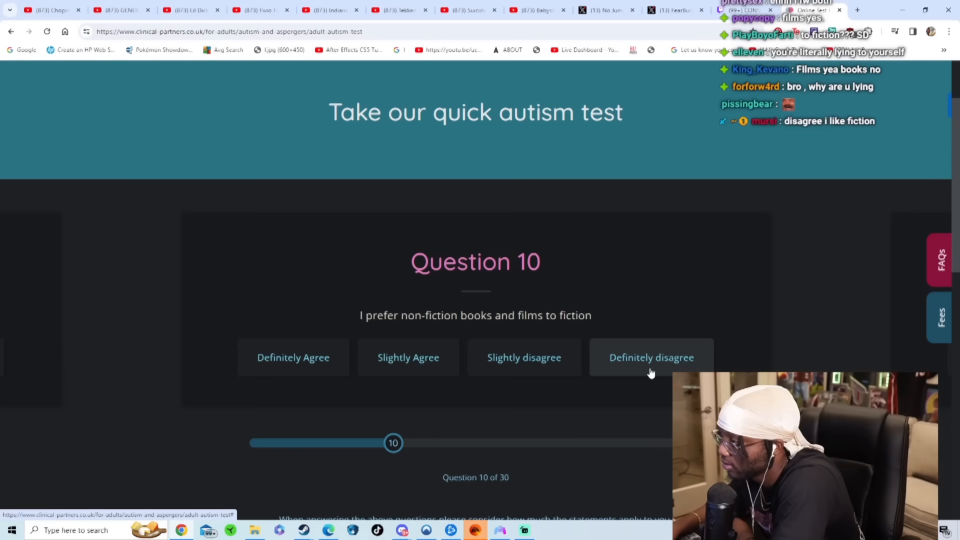
left_click(651, 358)
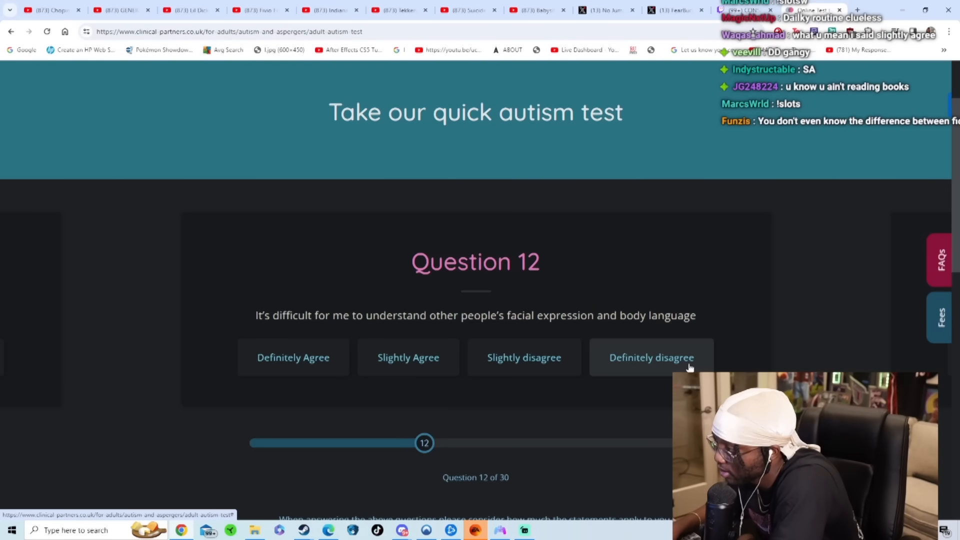
left_click(652, 358)
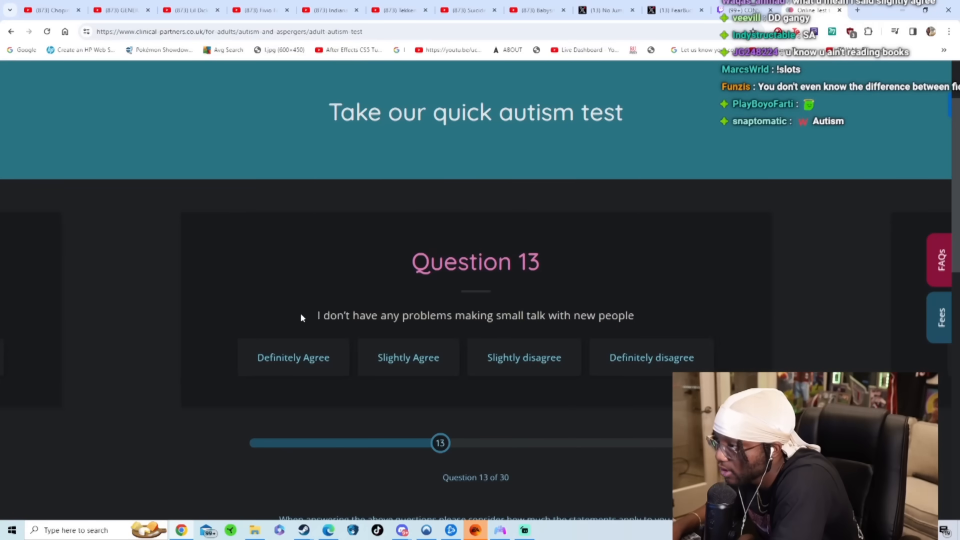
triple_click(476, 316)
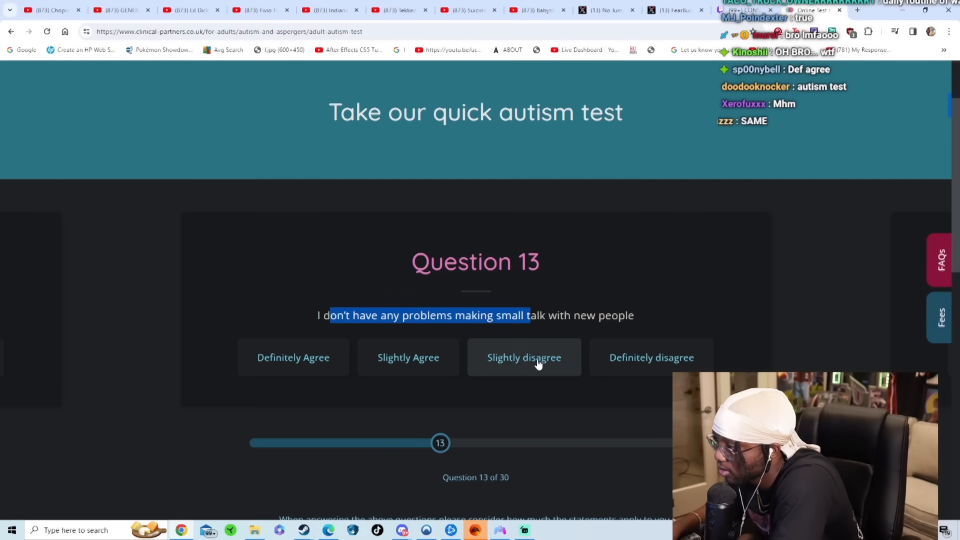
Answer questions 13–16, slightly disagreeing that small talk is easy
left_click(523, 357)
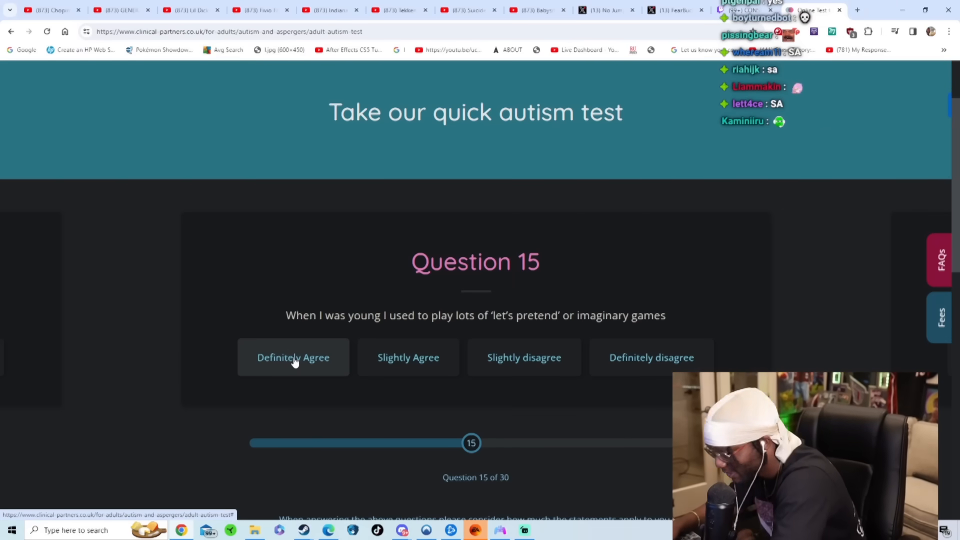
mouse_move(275, 336)
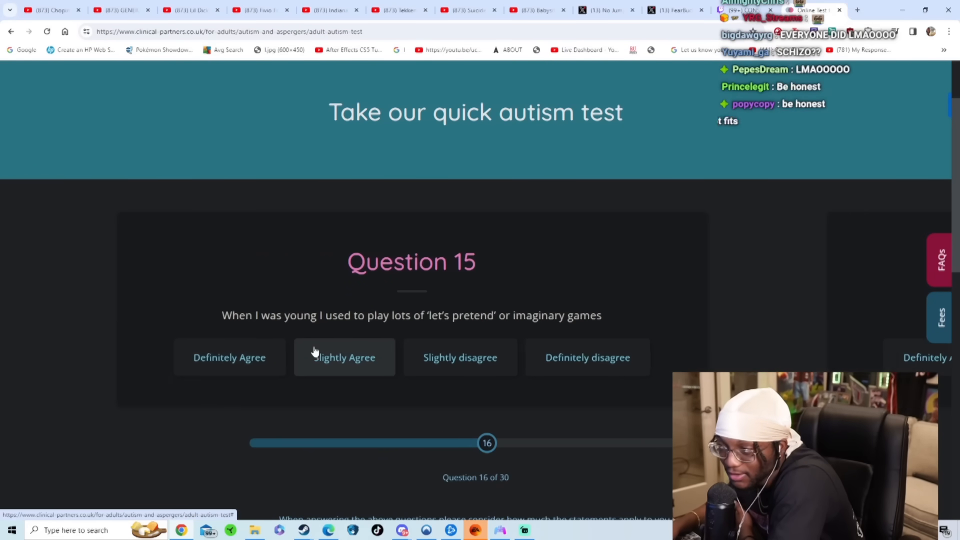
left_click(345, 357)
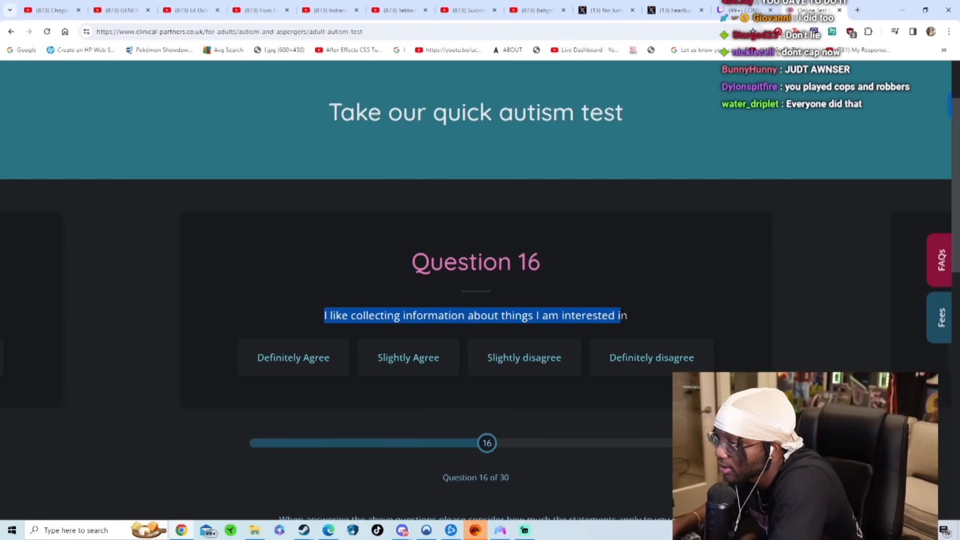
left_click(293, 358)
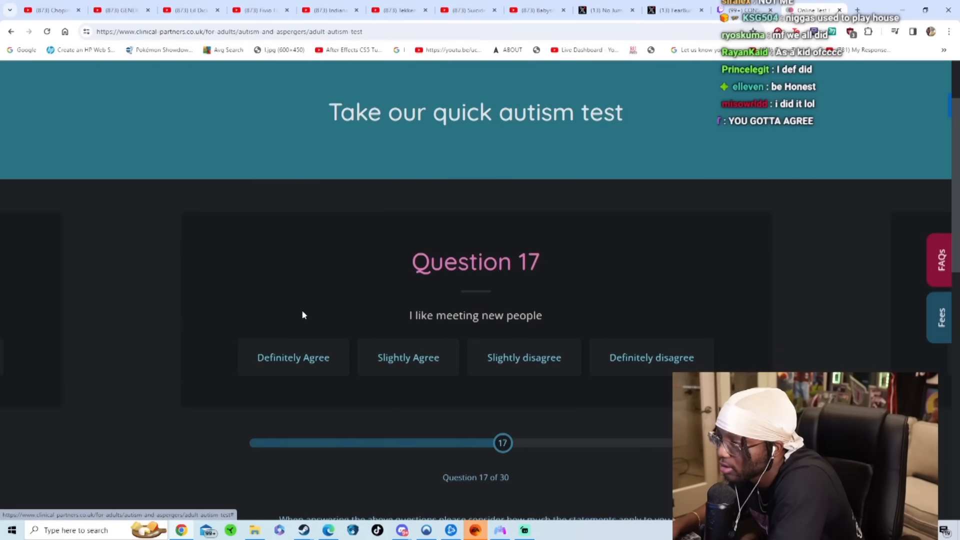
double_click(475, 315)
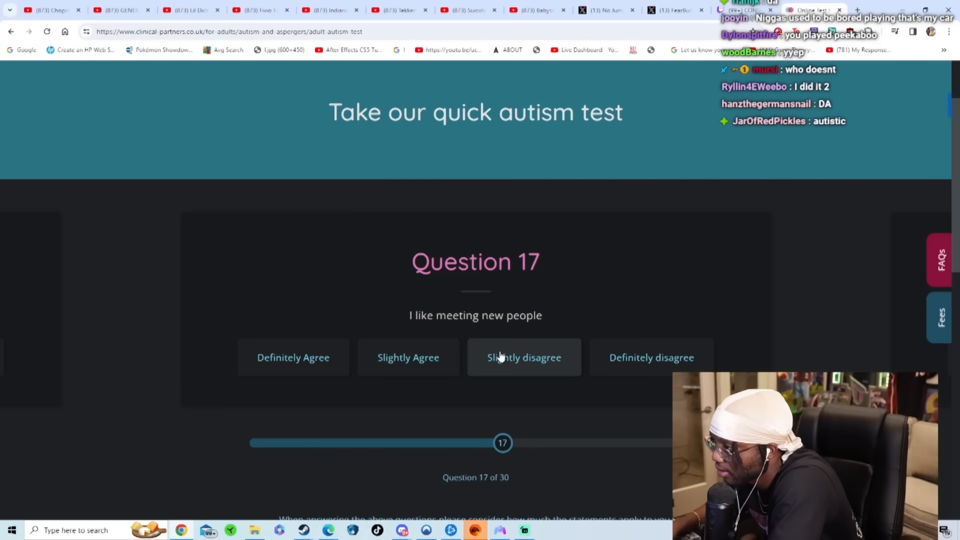
Answer questions 17–20, slightly disagreeing about meeting people and slightly agreeing on question 20
left_click(524, 358)
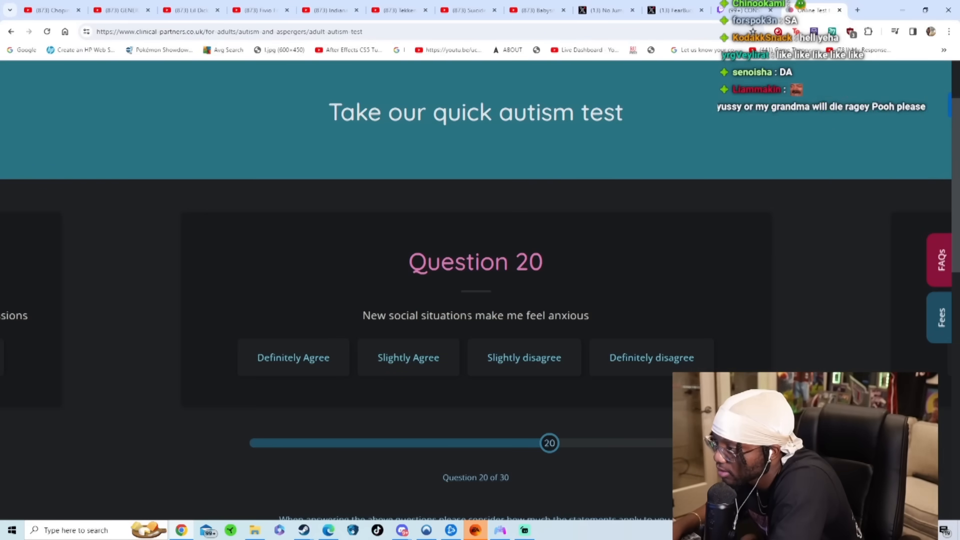
double_click(446, 316)
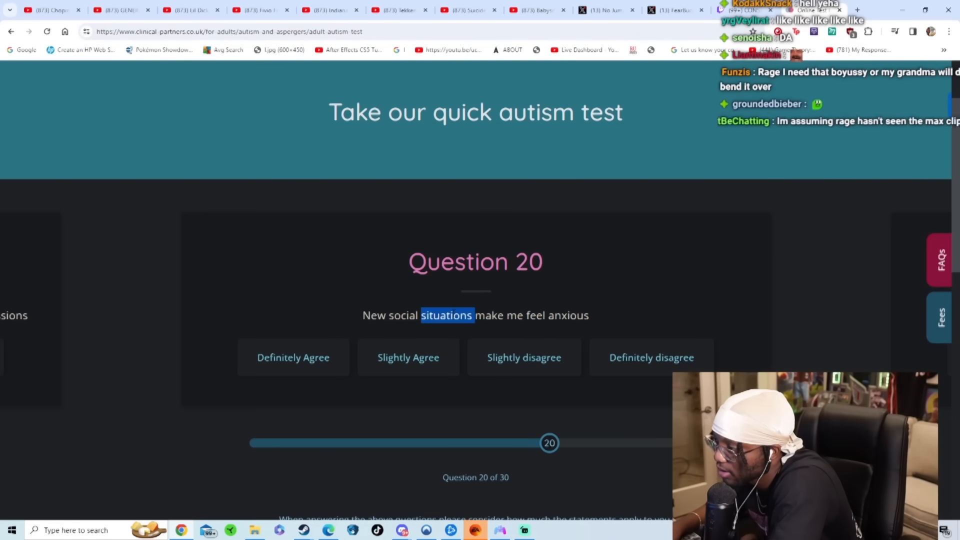
triple_click(475, 315)
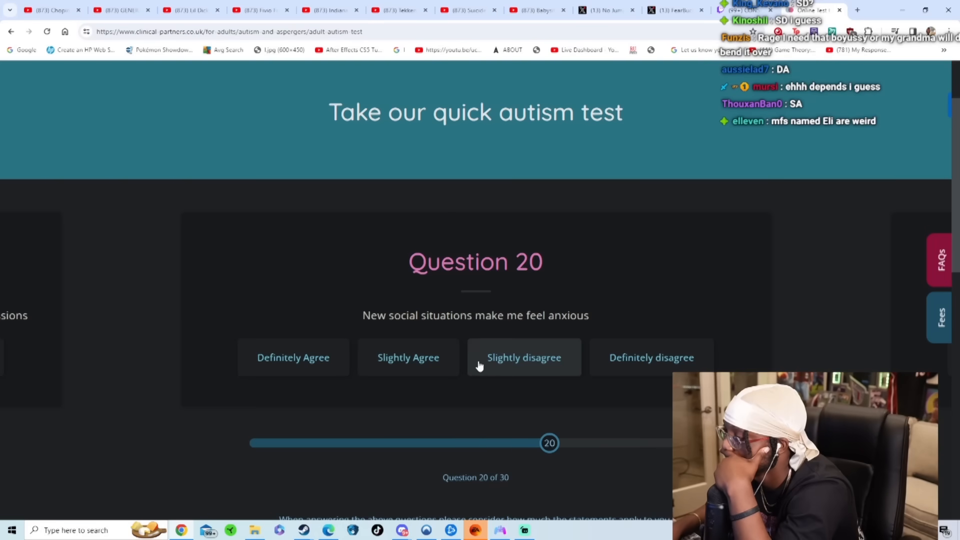
mouse_move(659, 308)
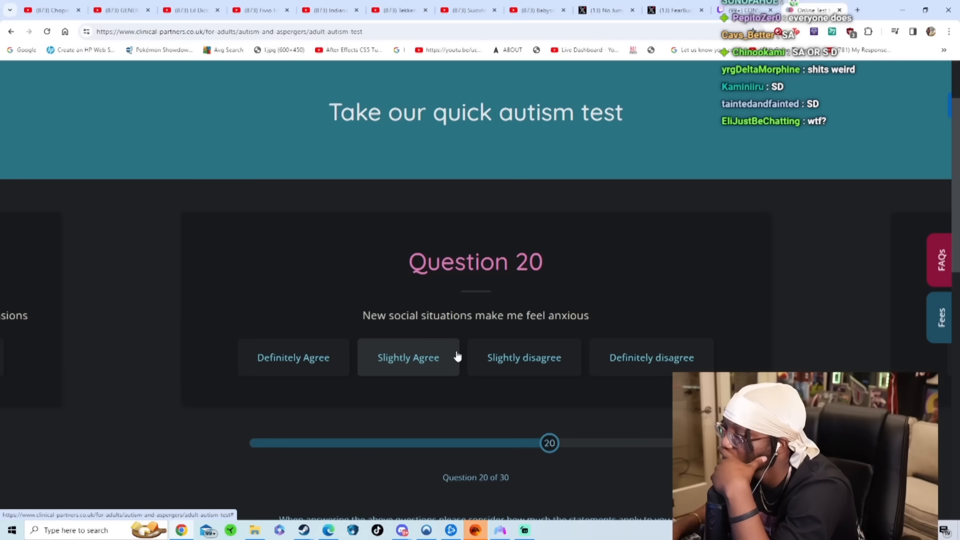
left_click(408, 358)
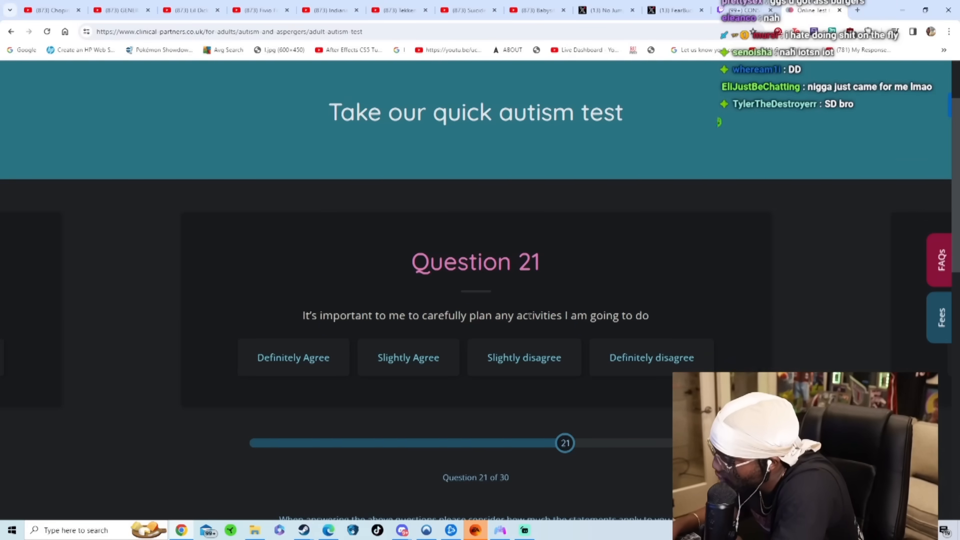
Answer questions 21–26, choosing slight disagreement for questions 21, 23 and 26
triple_click(475, 315)
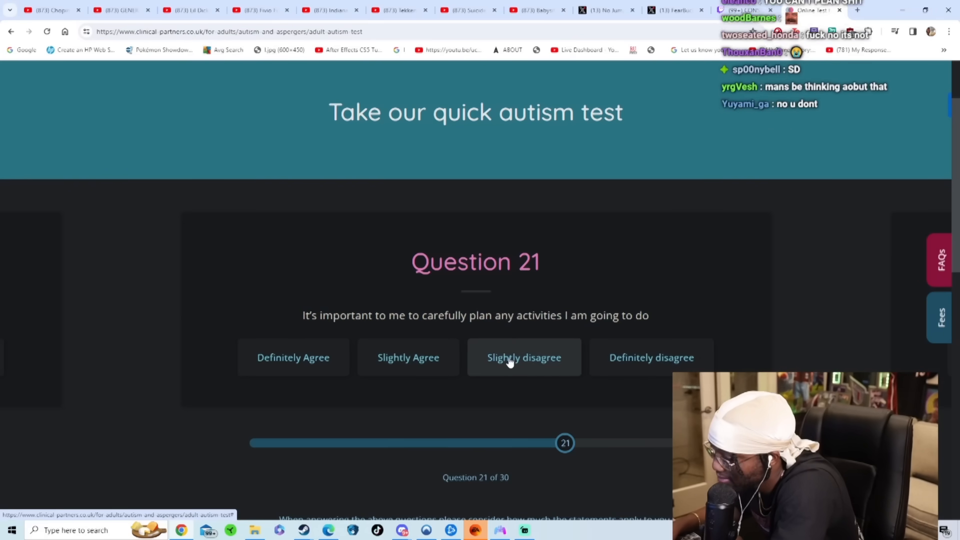
left_click(524, 358)
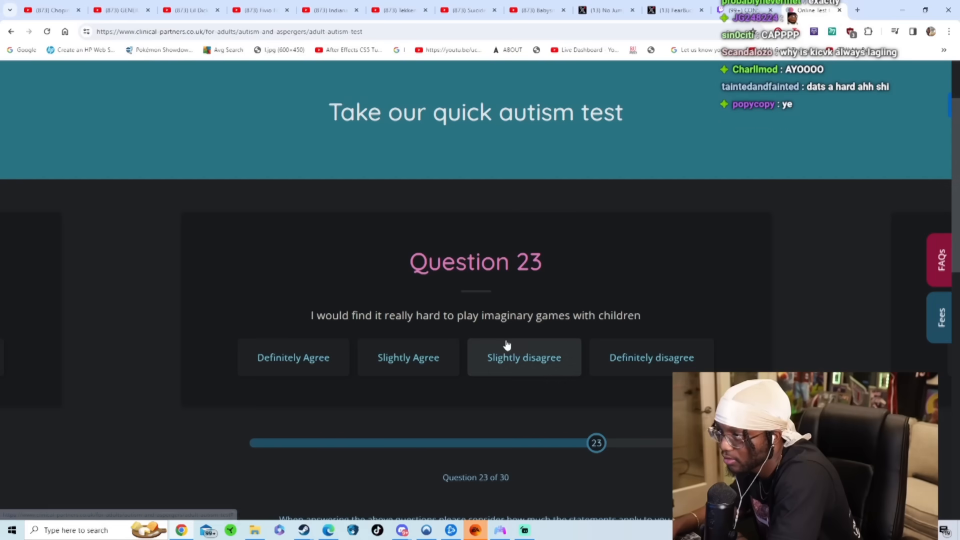
left_click(523, 358)
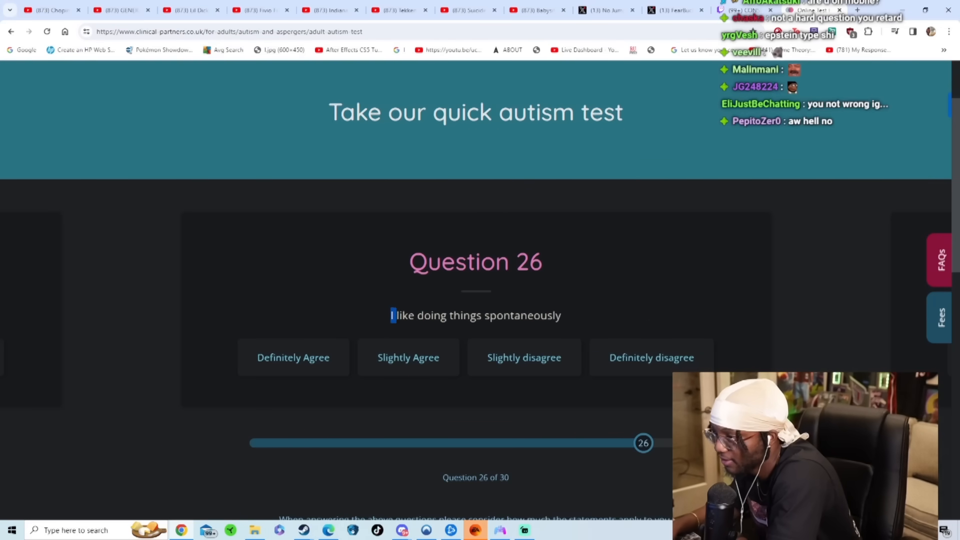
triple_click(475, 314)
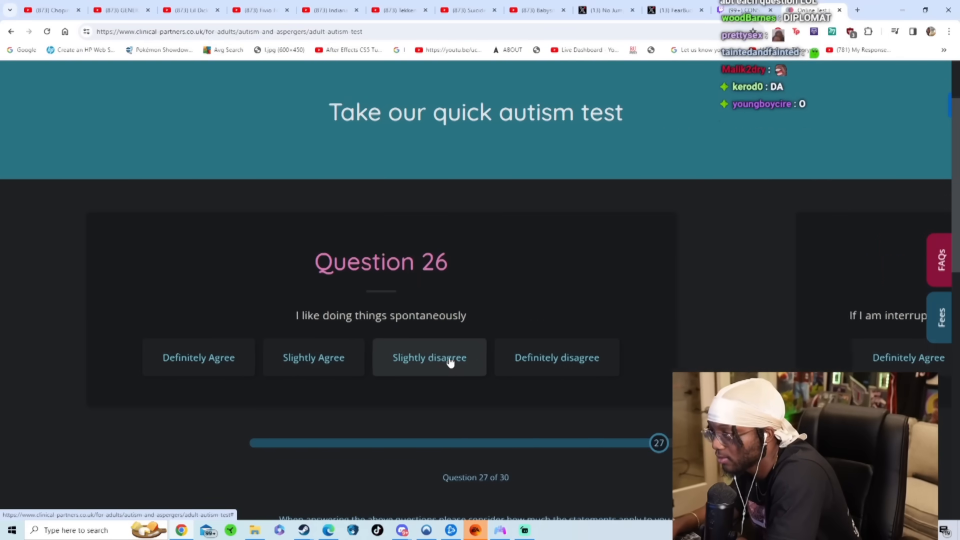
left_click(429, 358)
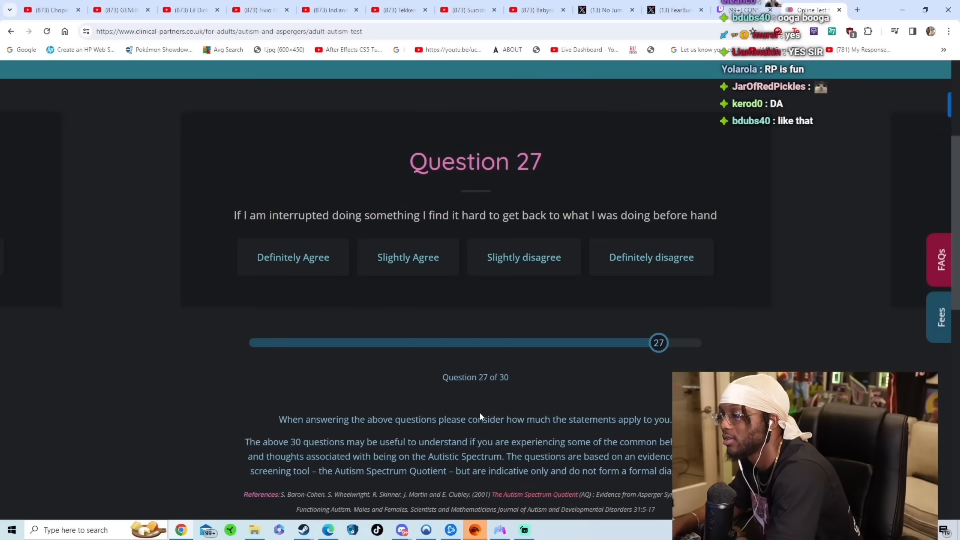
Answer questions 27 and 28, choosing Definitely Agree for question 28
scroll("up", 3)
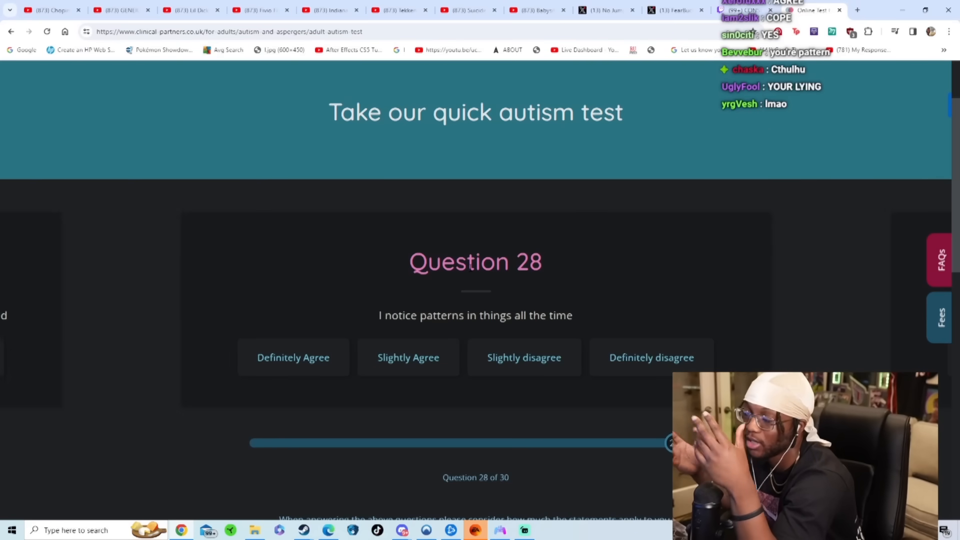
mouse_move(548, 337)
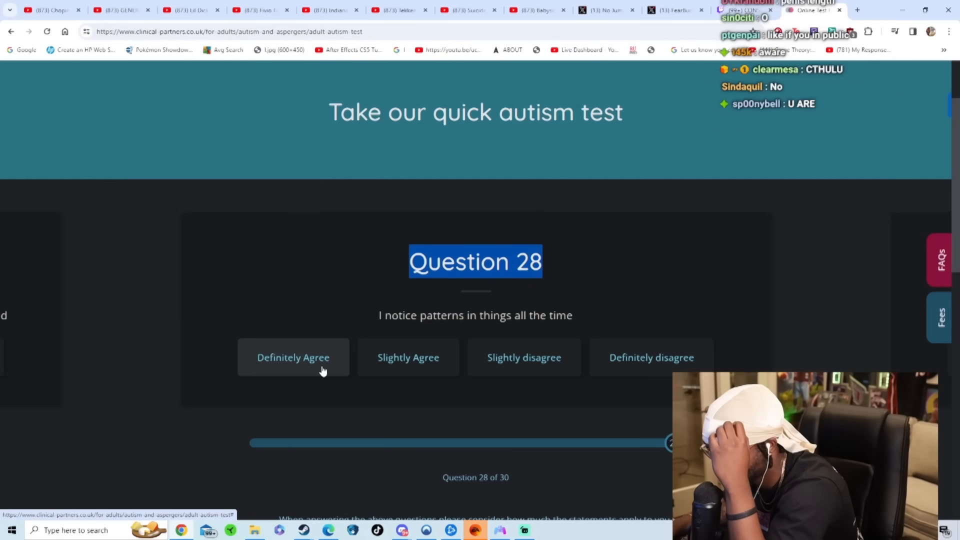
left_click(292, 358)
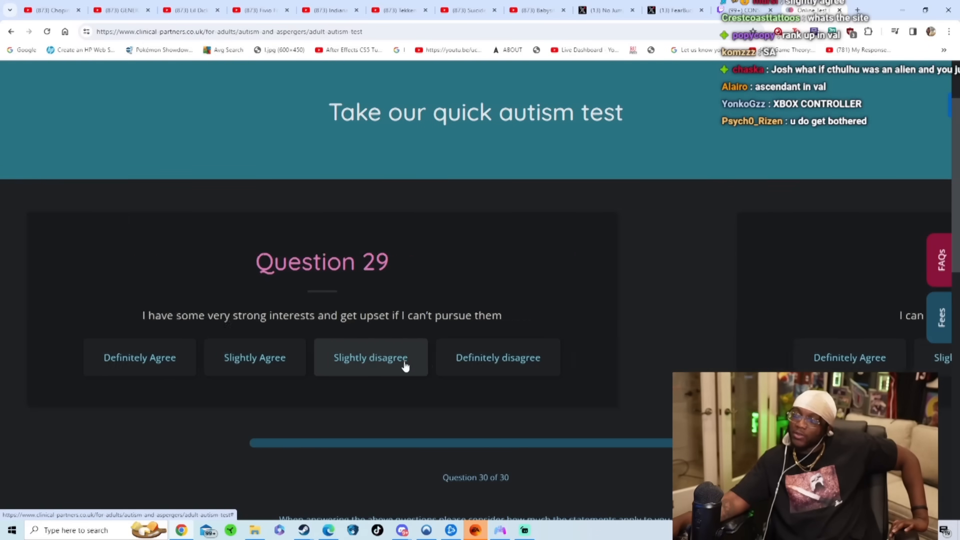
Answer question 29 Slightly disagree and question 30 Definitely Agree, then load results
left_click(370, 357)
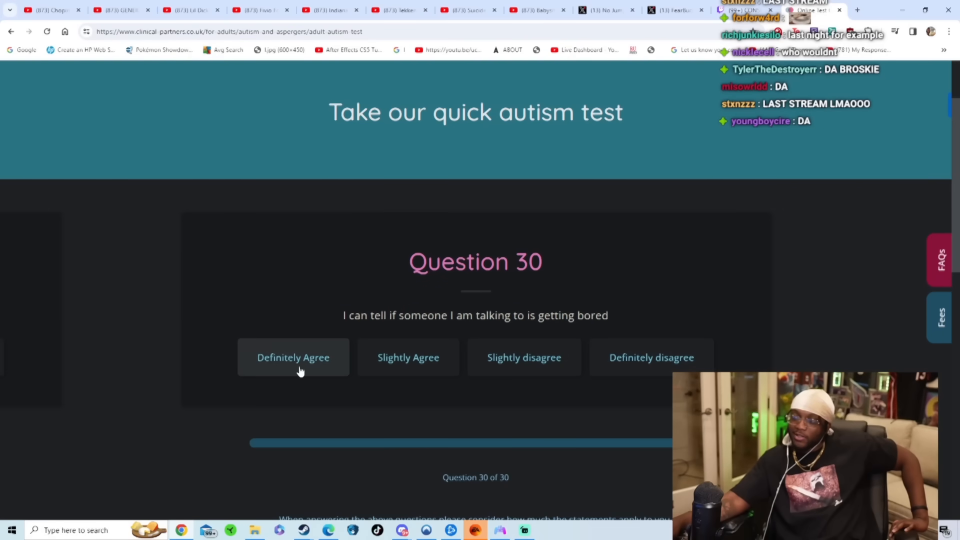
left_click(293, 357)
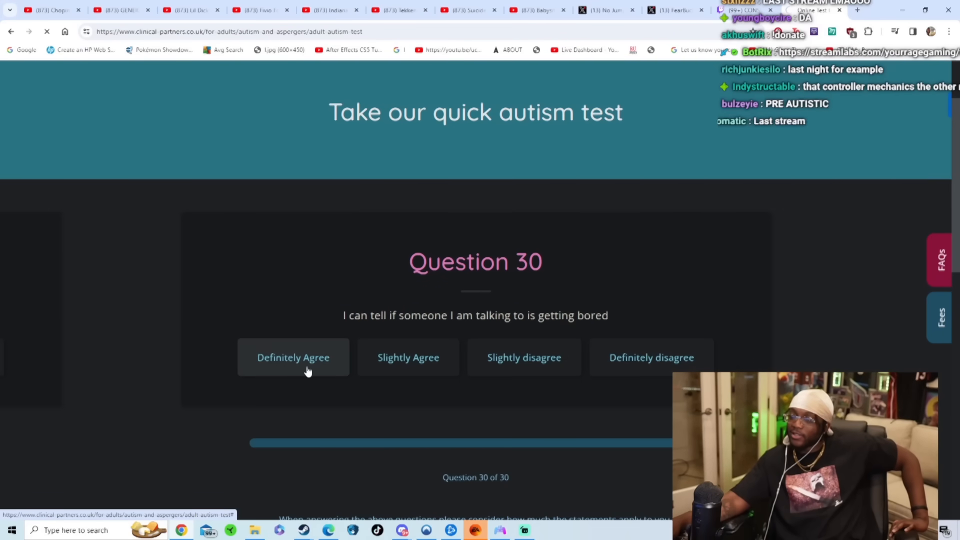
left_click(293, 357)
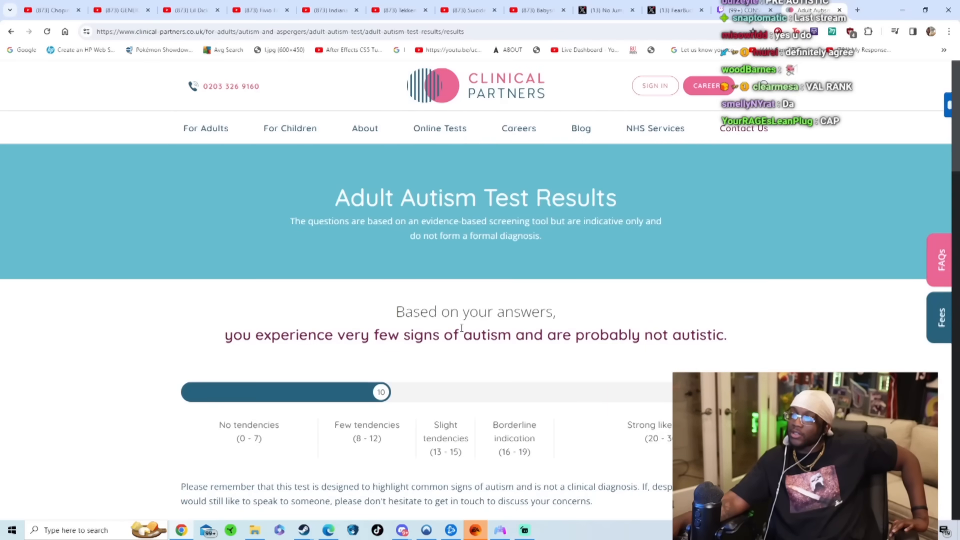
scroll("down", 3)
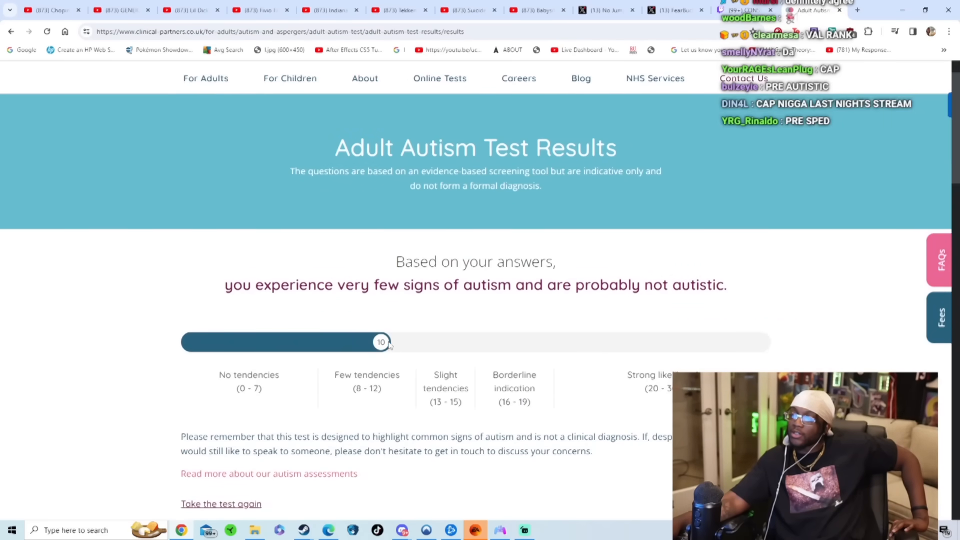
scroll("down", 3)
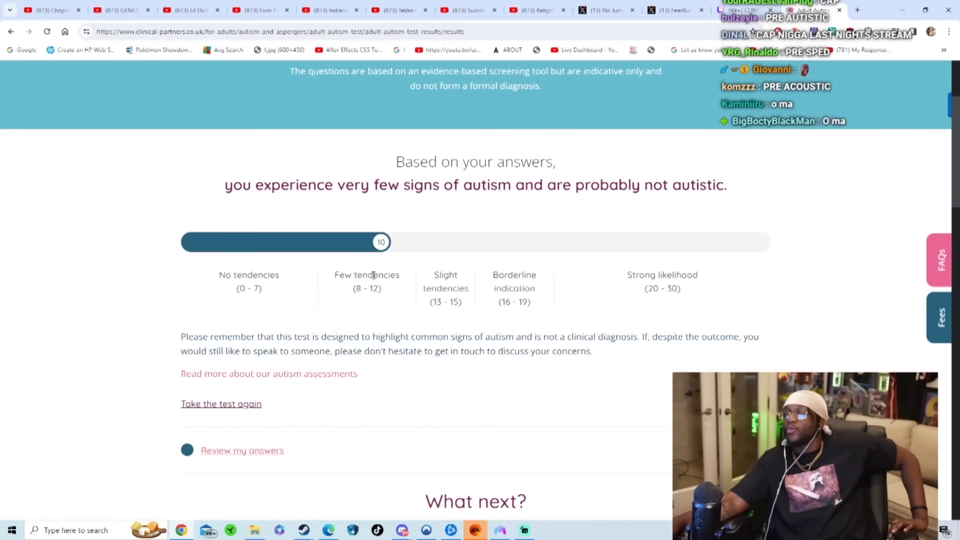
scroll("up", 3)
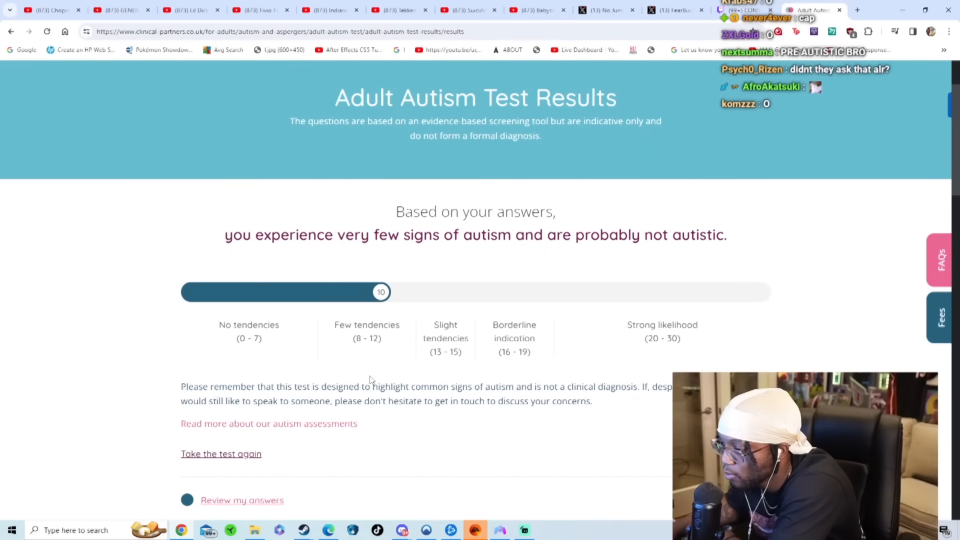
scroll("down", 3)
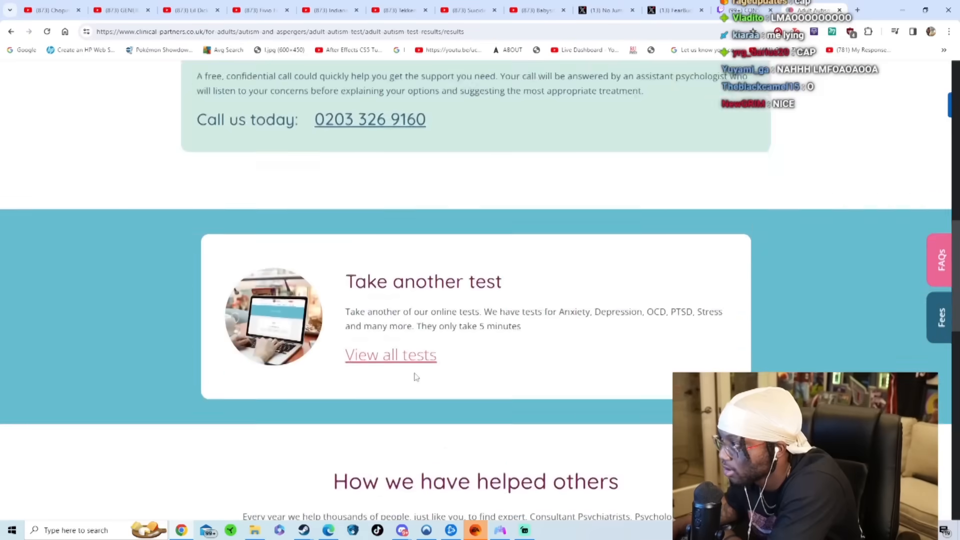
scroll("up", 3)
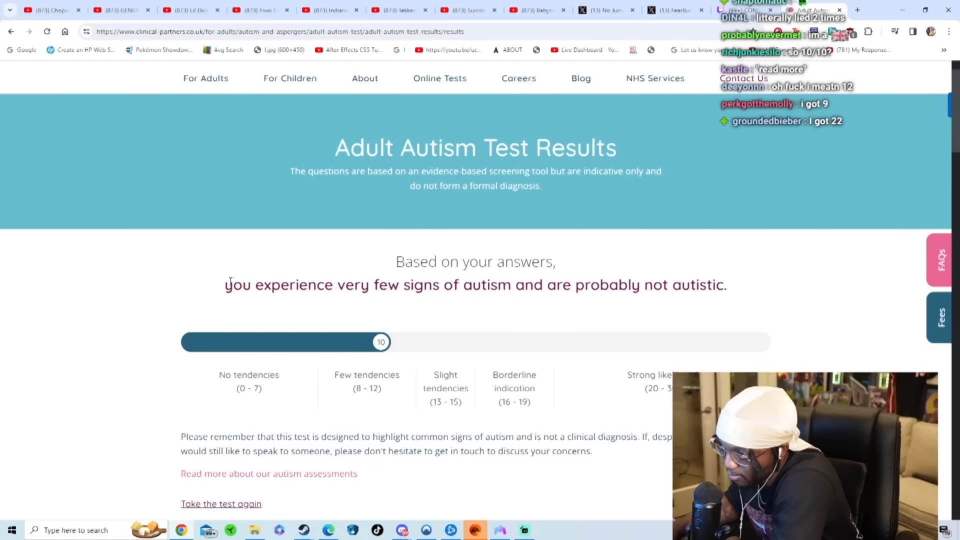
double_click(673, 285)
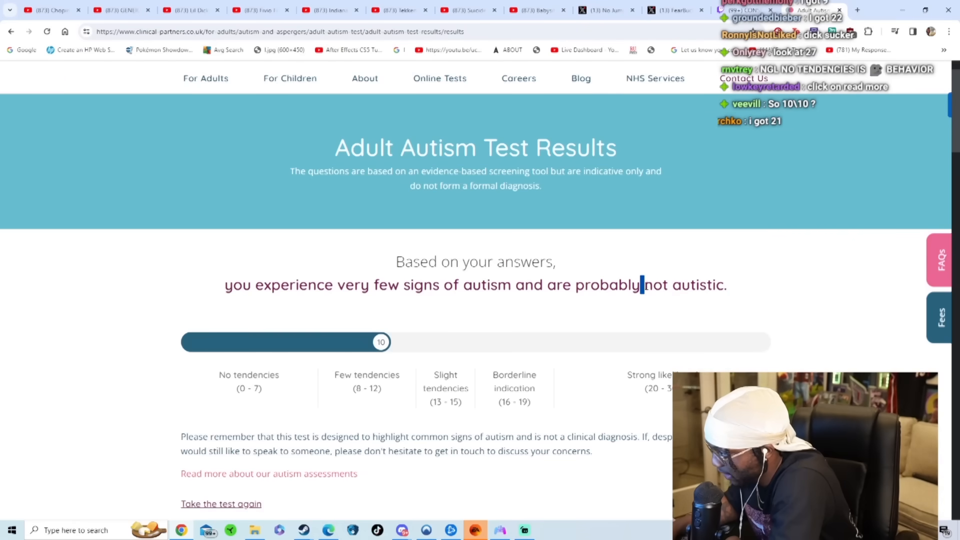
double_click(607, 285)
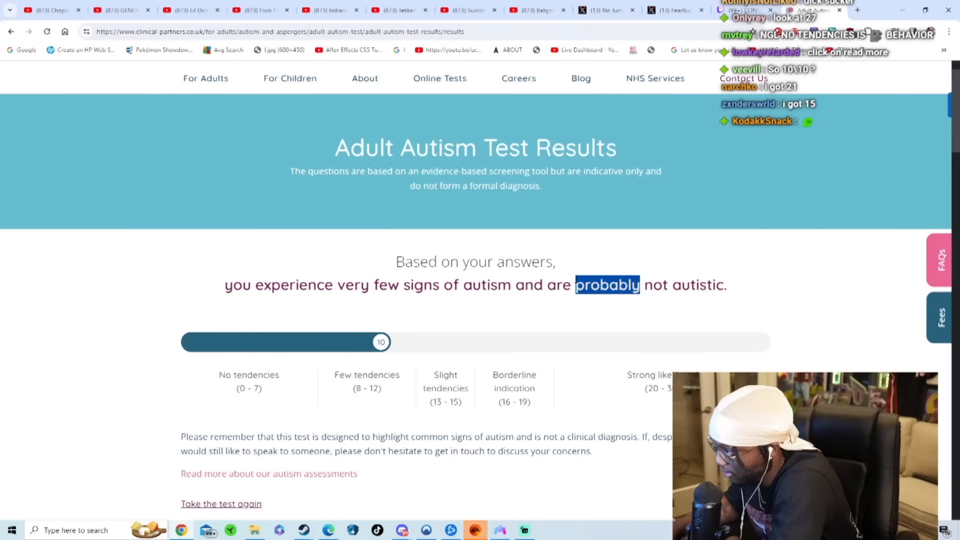